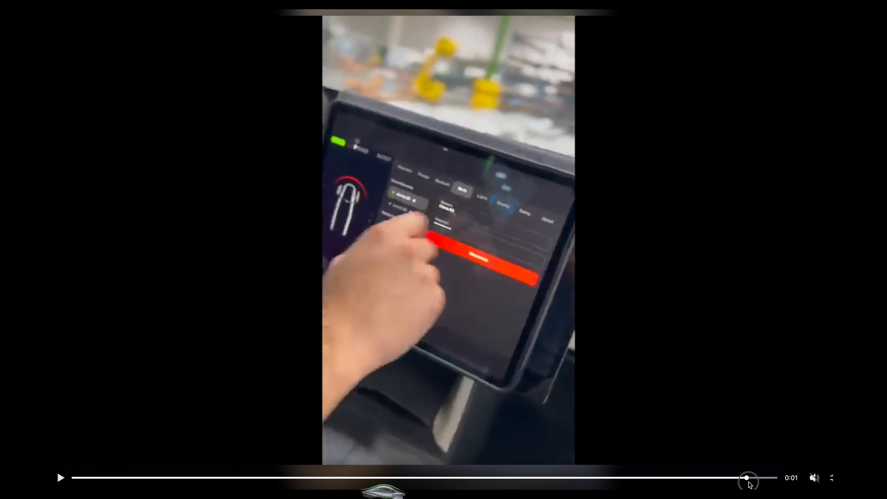
{"action": "mouse_move", "coordinate": [65, 310]}
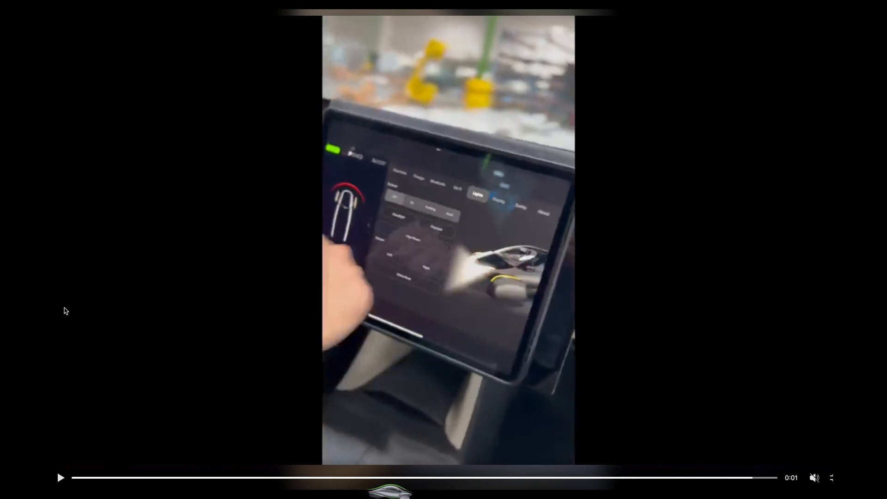
{"action": "mouse_move", "coordinate": [778, 477]}
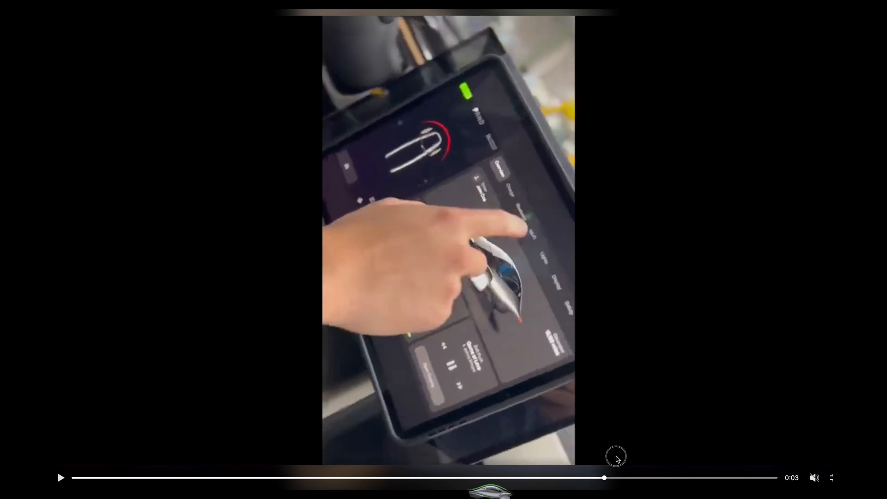
Seek the paused clip to about 0:03–0:04, showing the touchscreen's vehicle overview screen.
{"action": "left_click", "coordinate": [760, 477]}
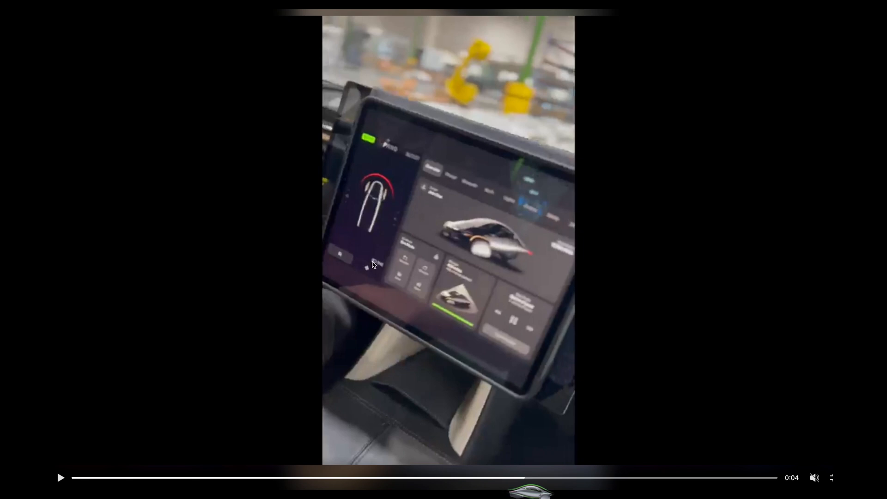
{"action": "mouse_move", "coordinate": [526, 484]}
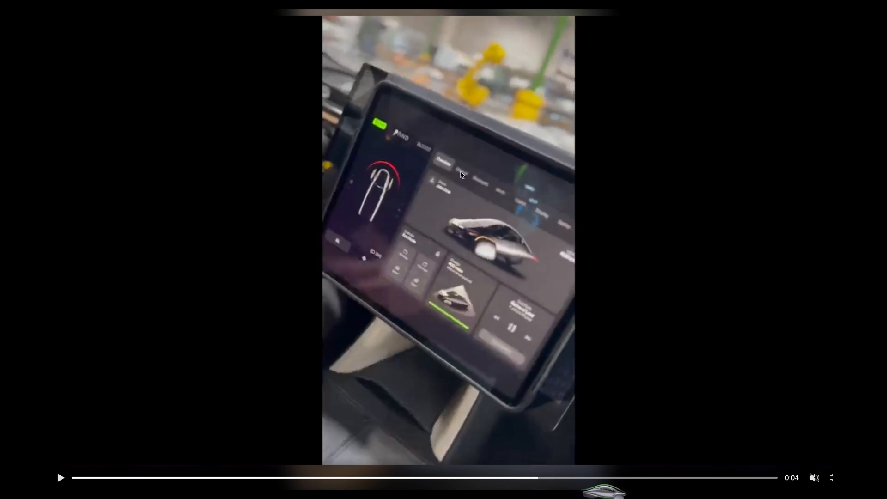
{"action": "mouse_move", "coordinate": [500, 176]}
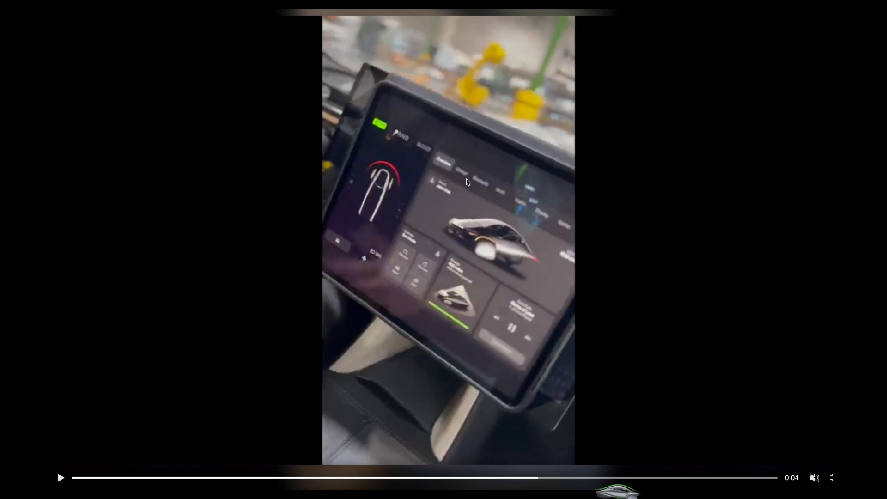
{"action": "mouse_move", "coordinate": [535, 477]}
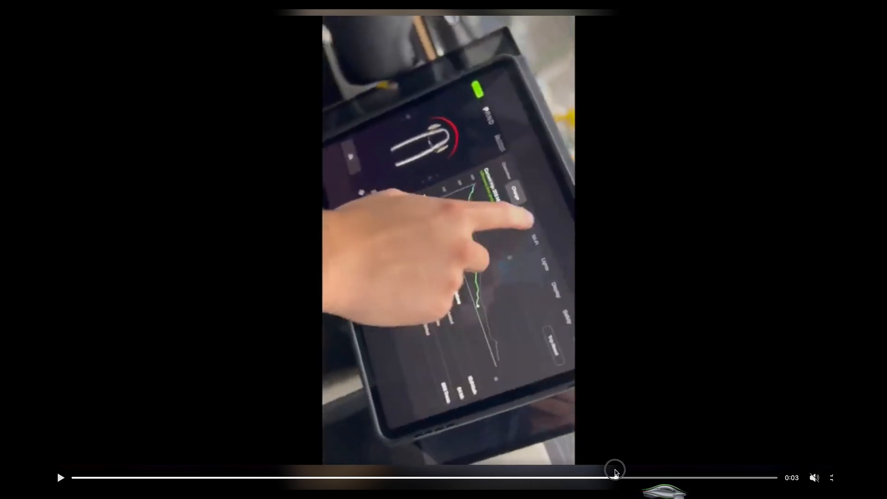
{"action": "mouse_move", "coordinate": [552, 431]}
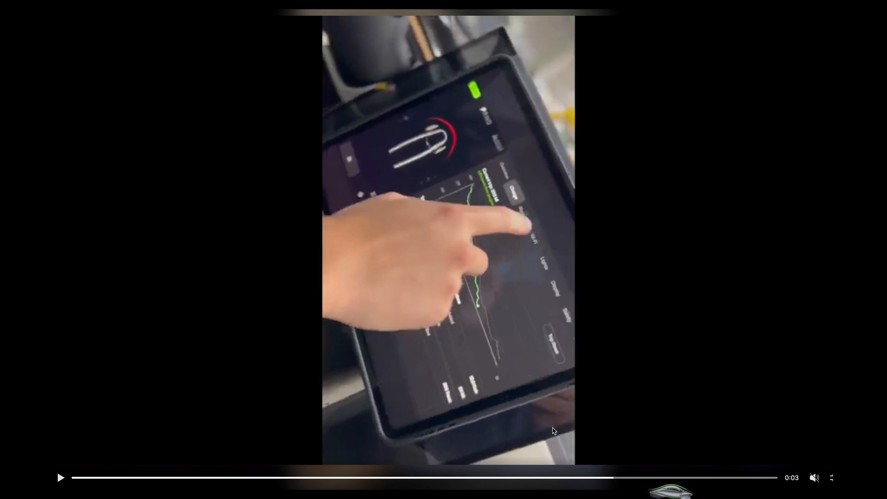
{"action": "mouse_move", "coordinate": [558, 360]}
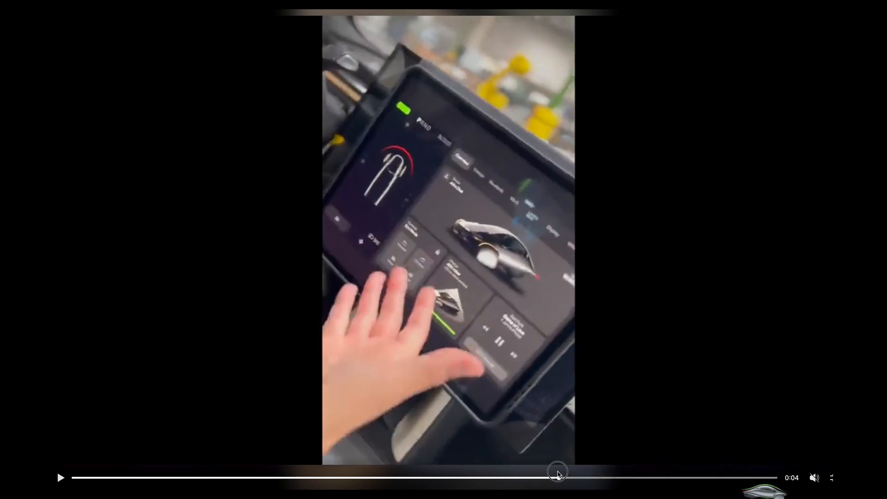
{"action": "mouse_move", "coordinate": [500, 197]}
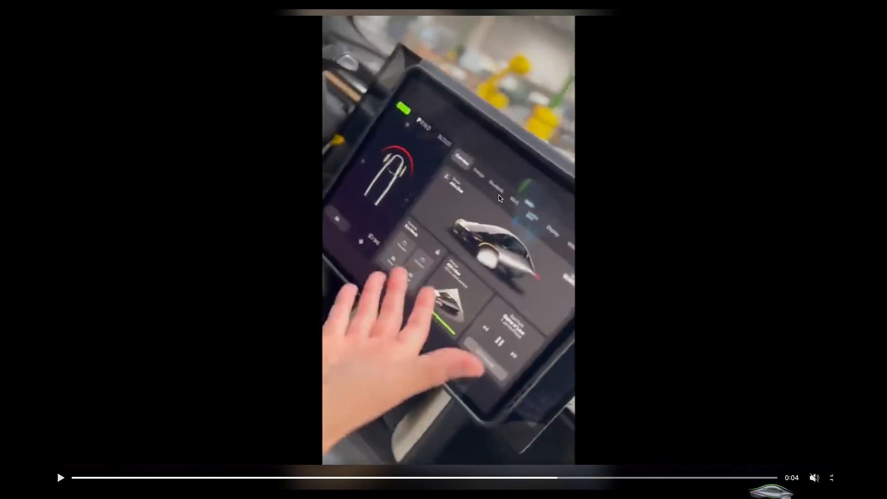